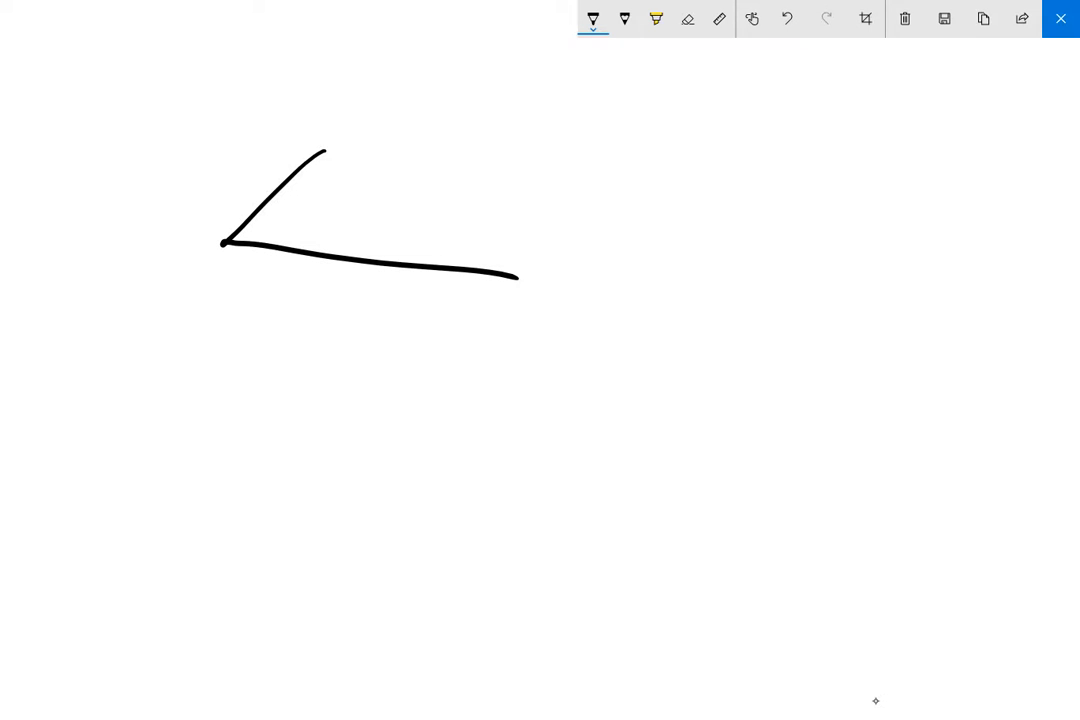
Draw a box labelled 2, 1, 1 and work out its volume 2 × 1 × 1 = 2 m³.
left_click_drag(330, 144, 596, 184)
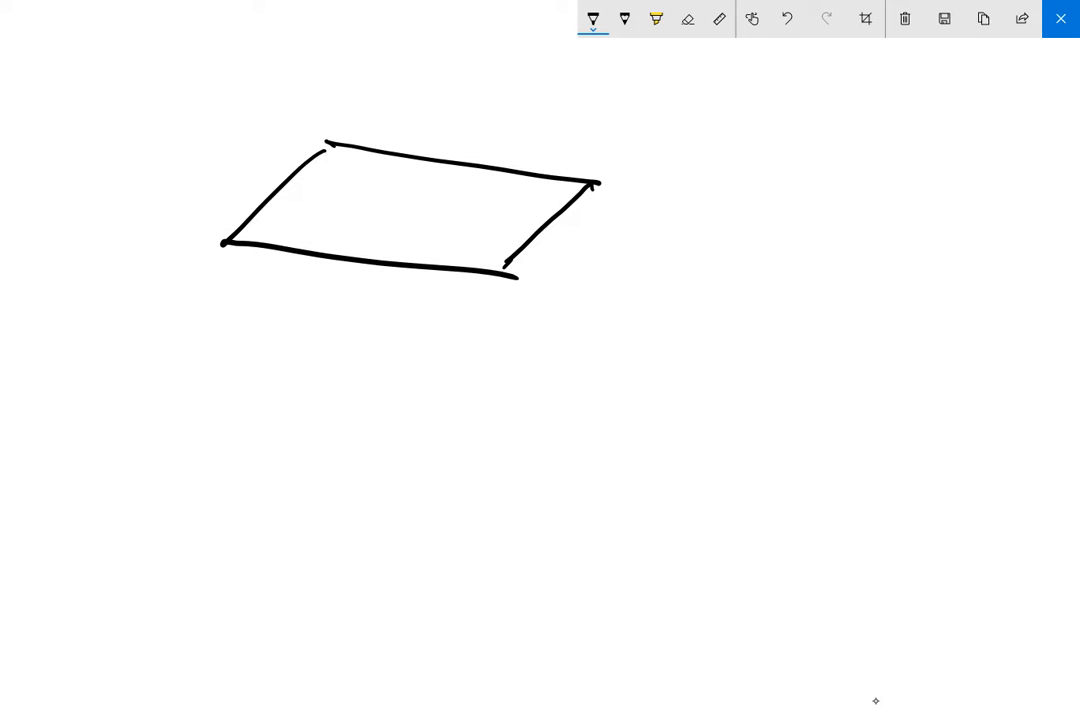
left_click_drag(228, 244, 236, 380)
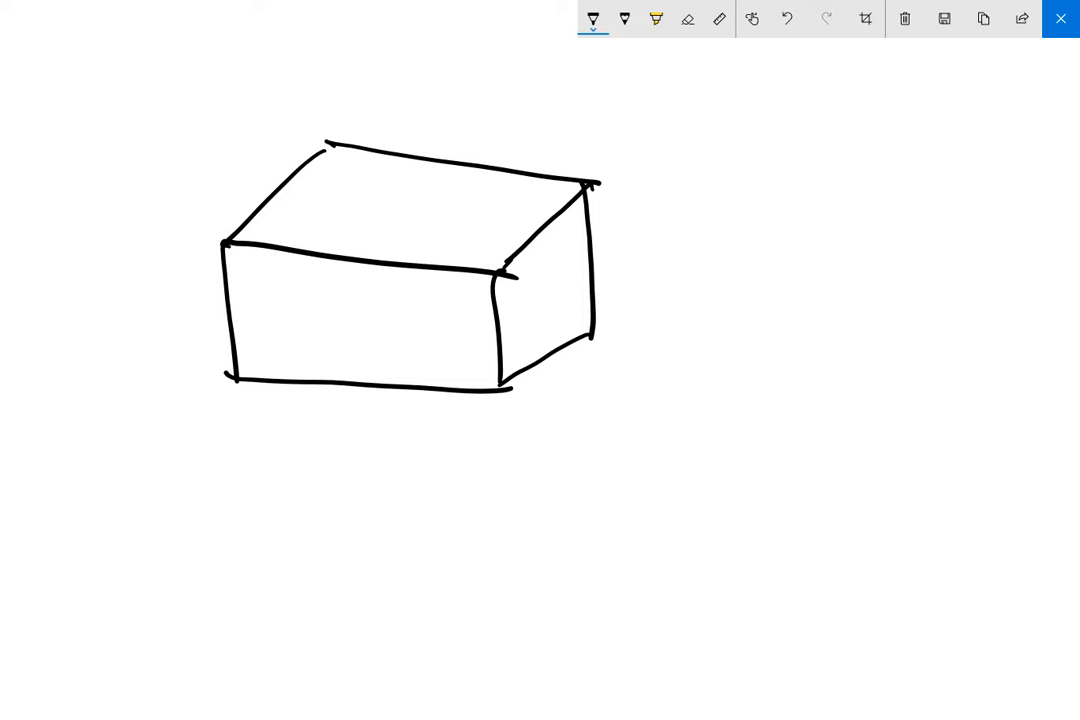
left_click_drag(156, 290, 152, 320)
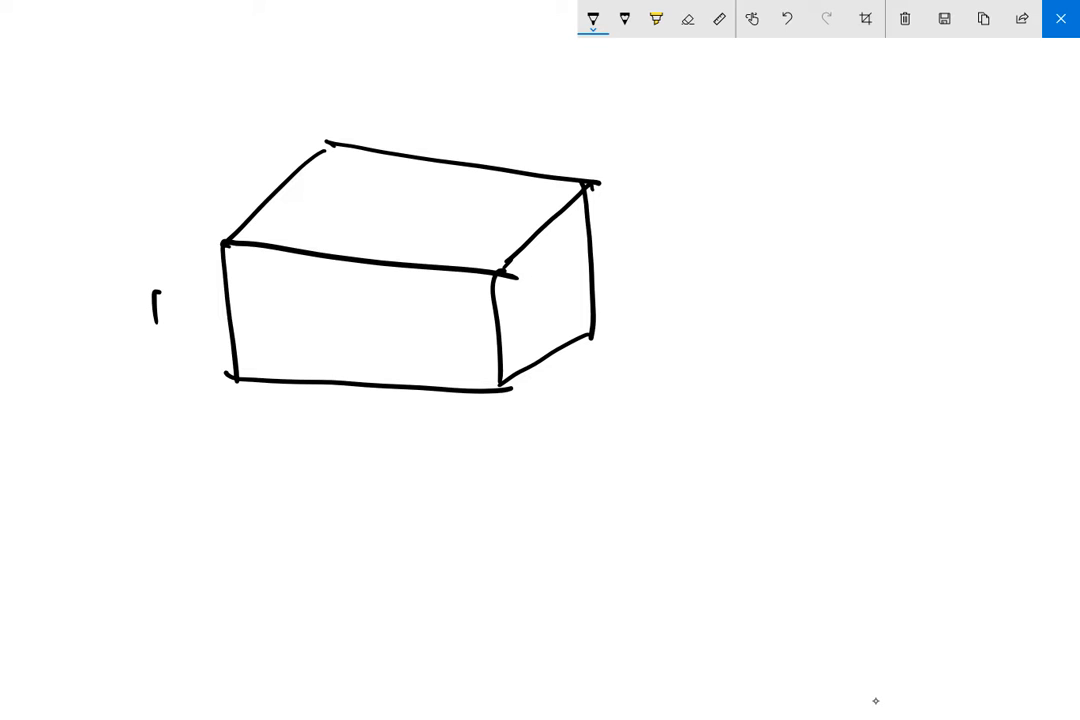
left_click_drag(218, 156, 218, 188)
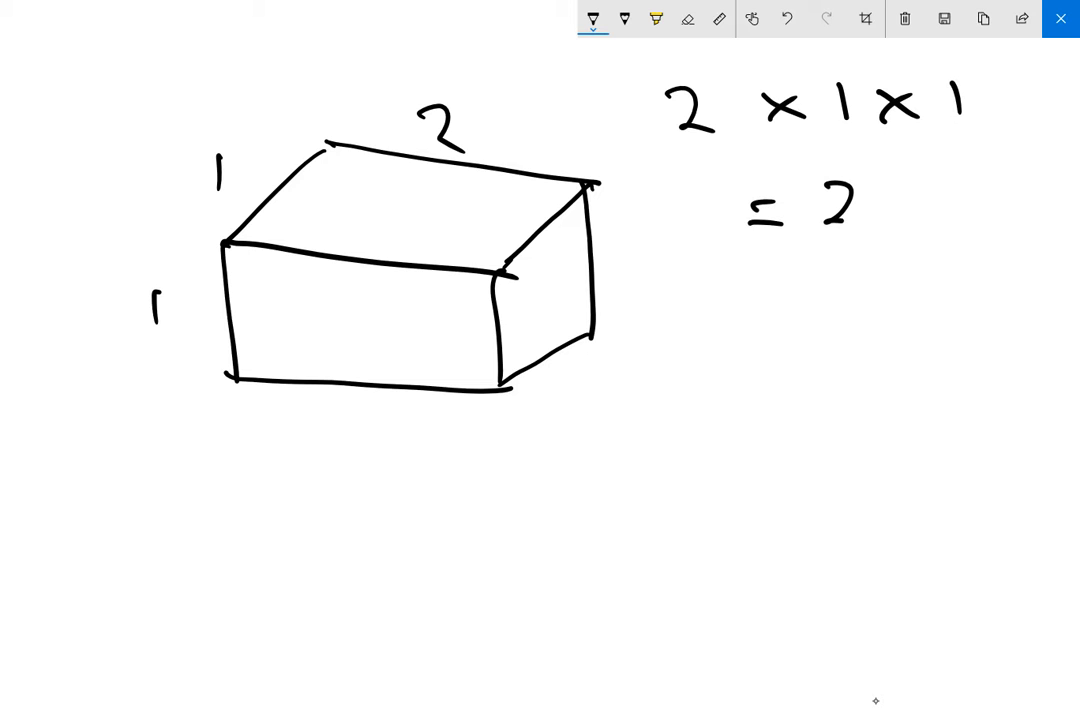
type("m³")
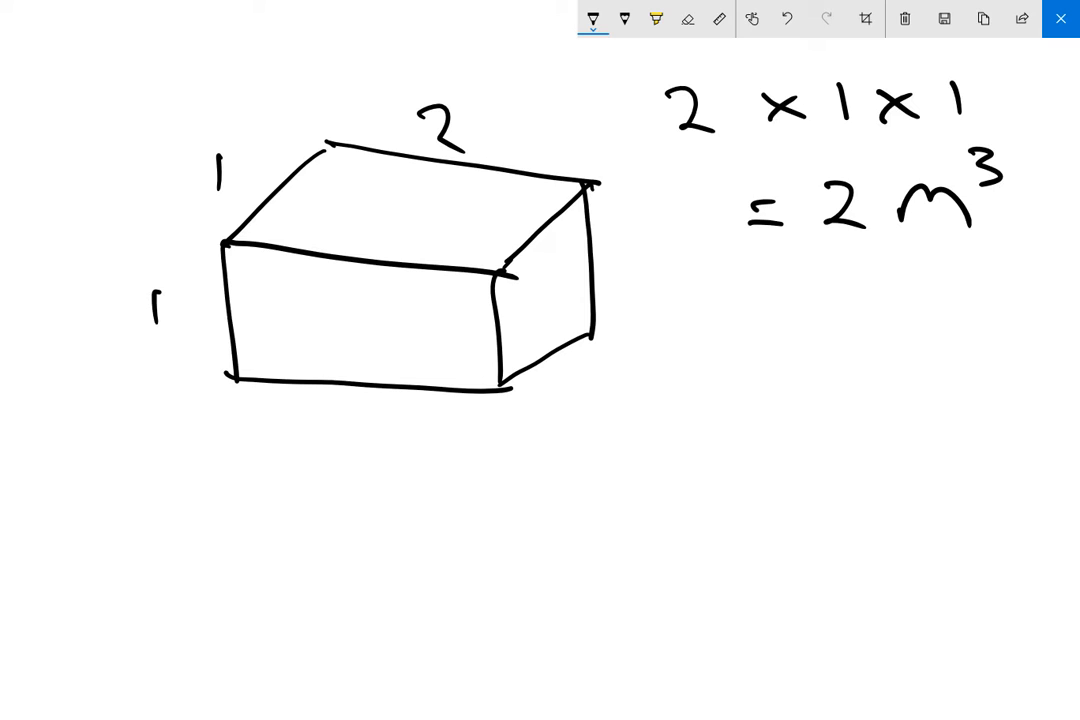
Draw fish inside the tank and note one fish weighs 5 kg.
left_click_drag(320, 310, 410, 304)
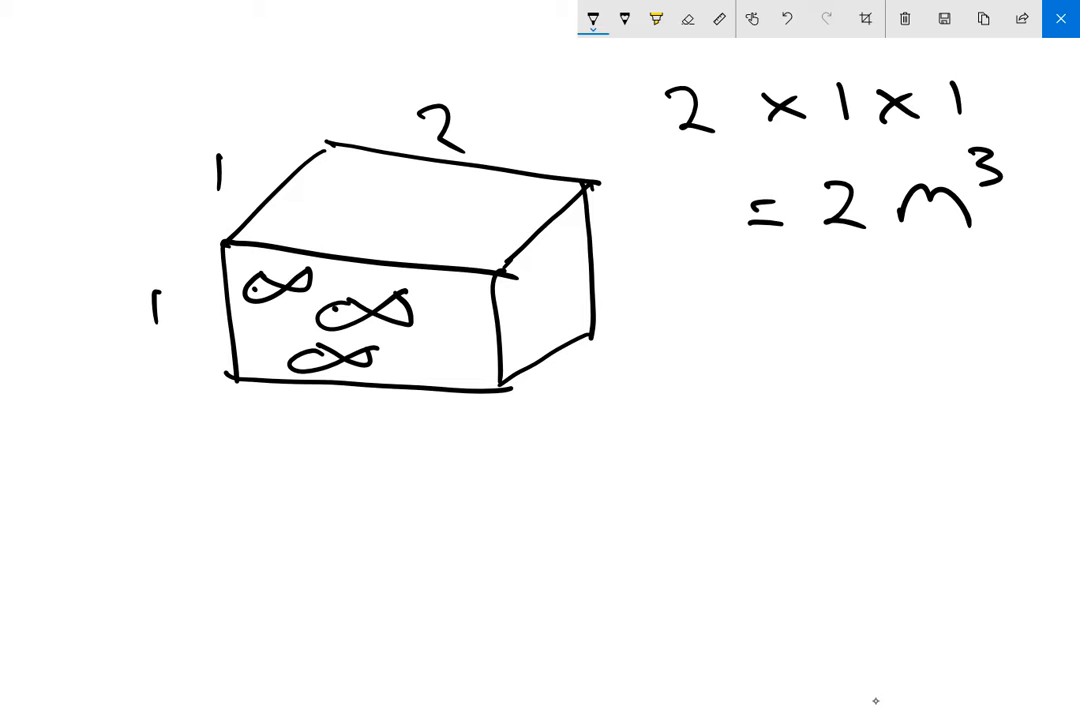
left_click_drag(410, 344, 476, 344)
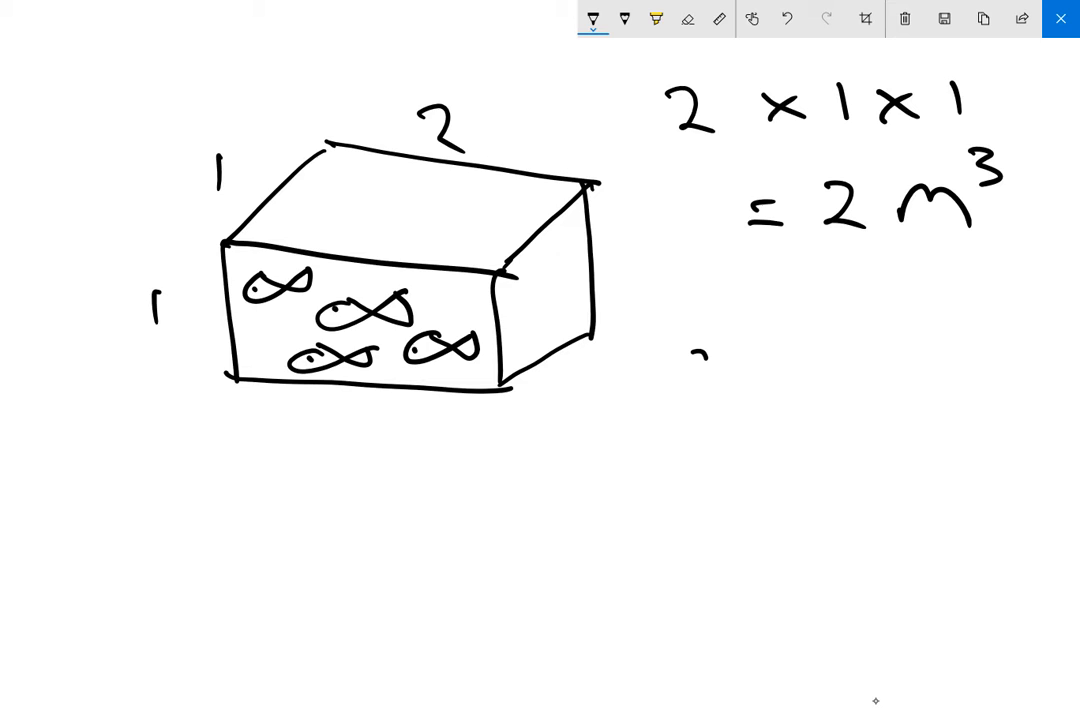
left_click_drag(680, 370, 800, 360)
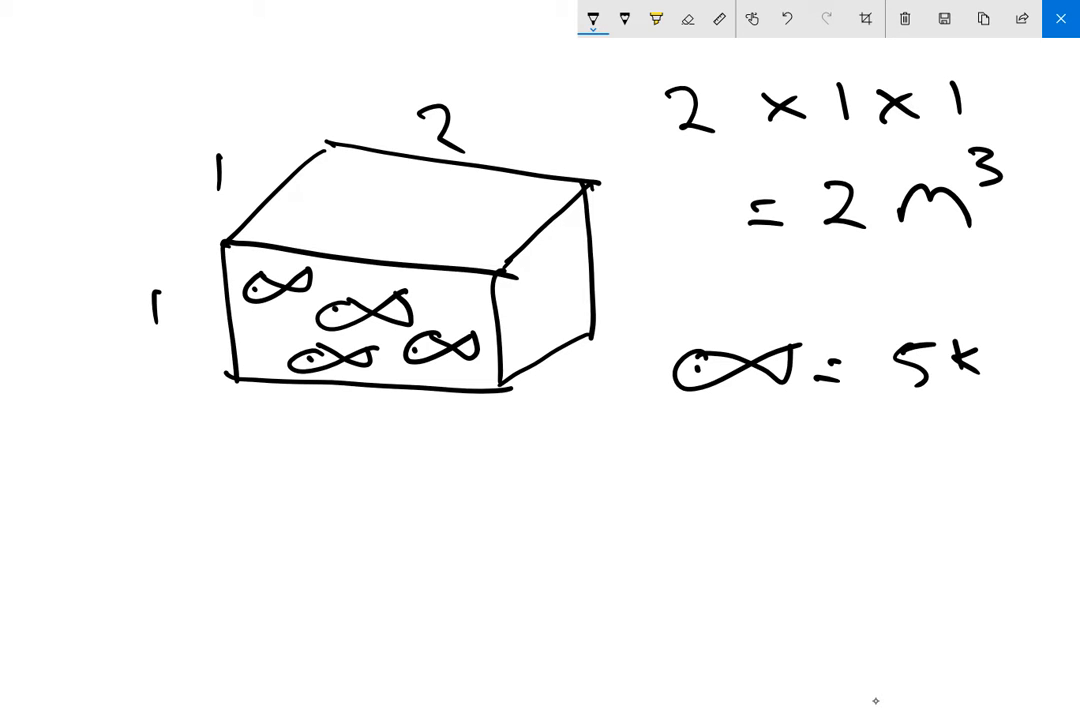
type("g")
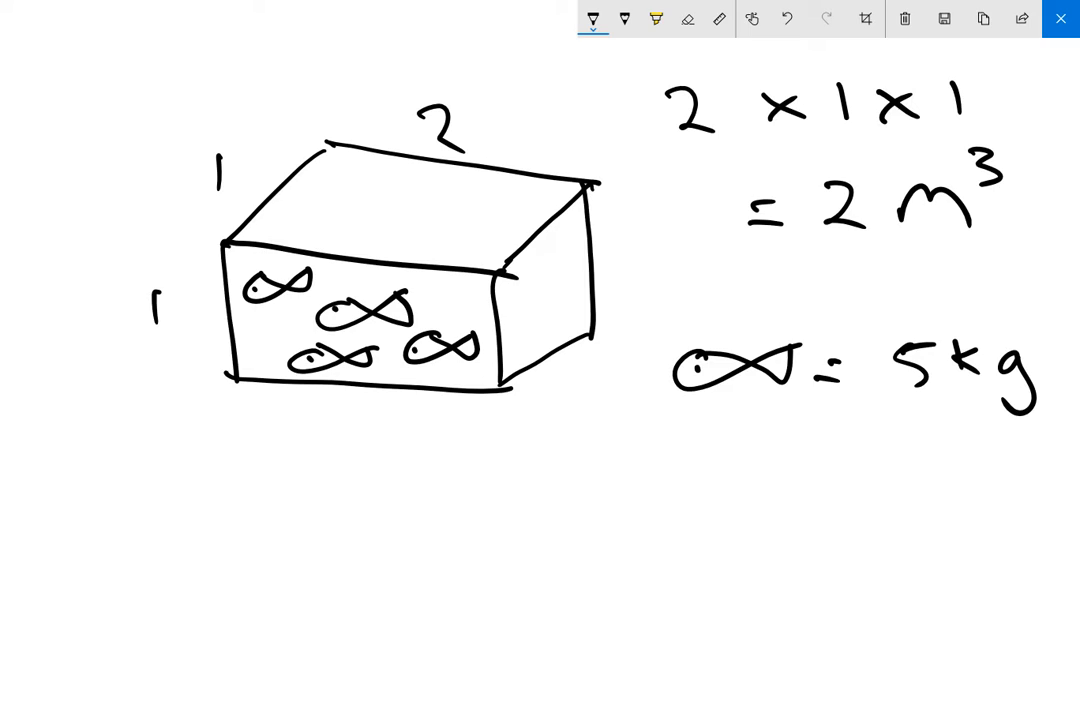
Write the stocking as 20 kg / 2 m³ under the tank.
left_click(318, 432)
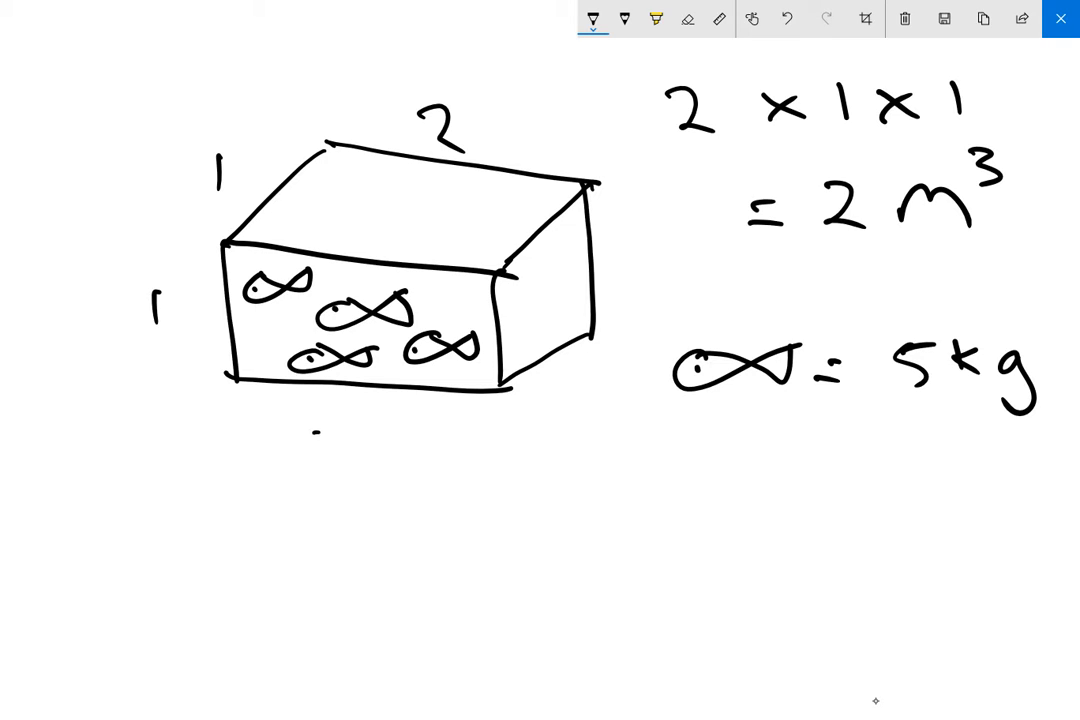
type("20 kg")
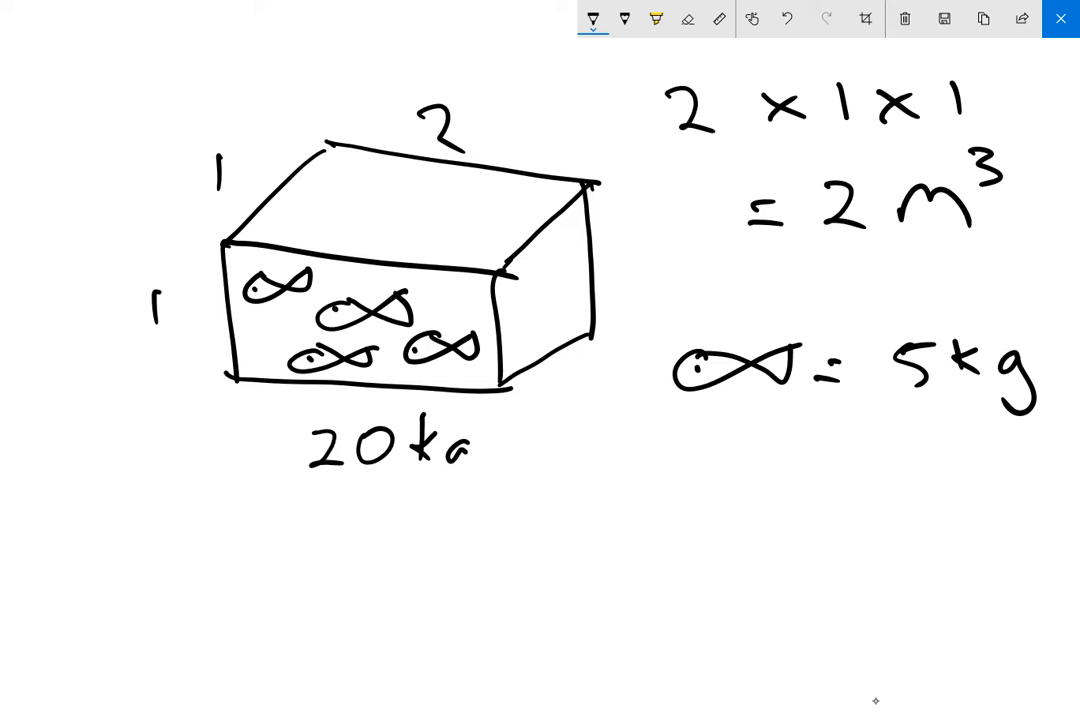
left_click_drag(470, 440, 464, 490)
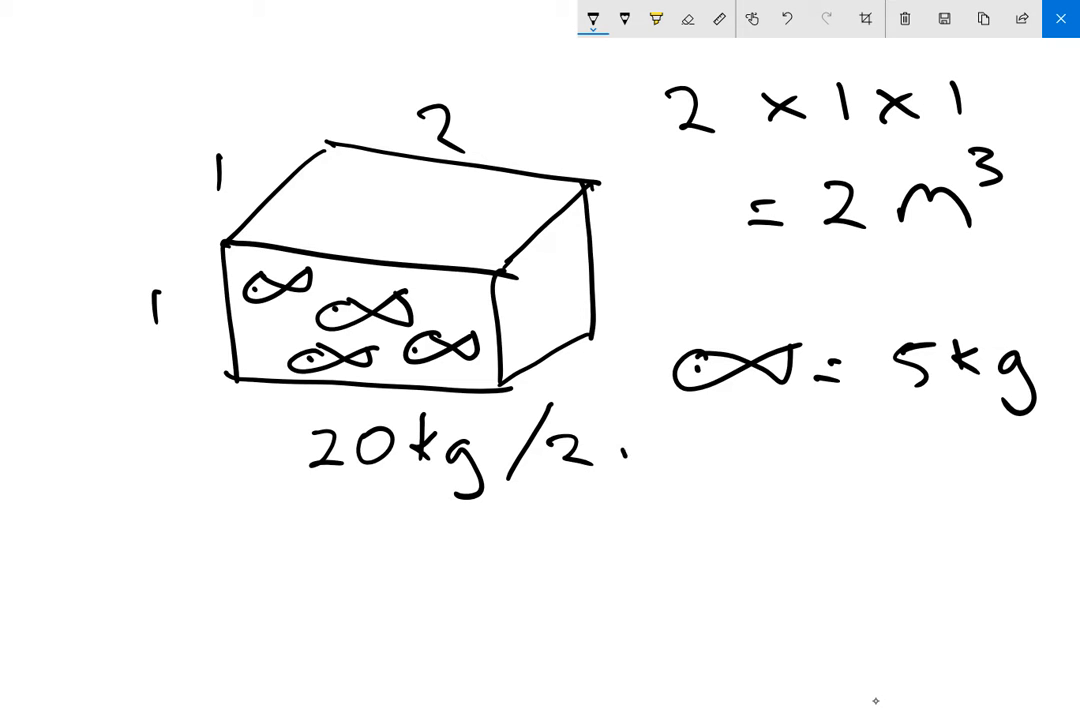
type("m³")
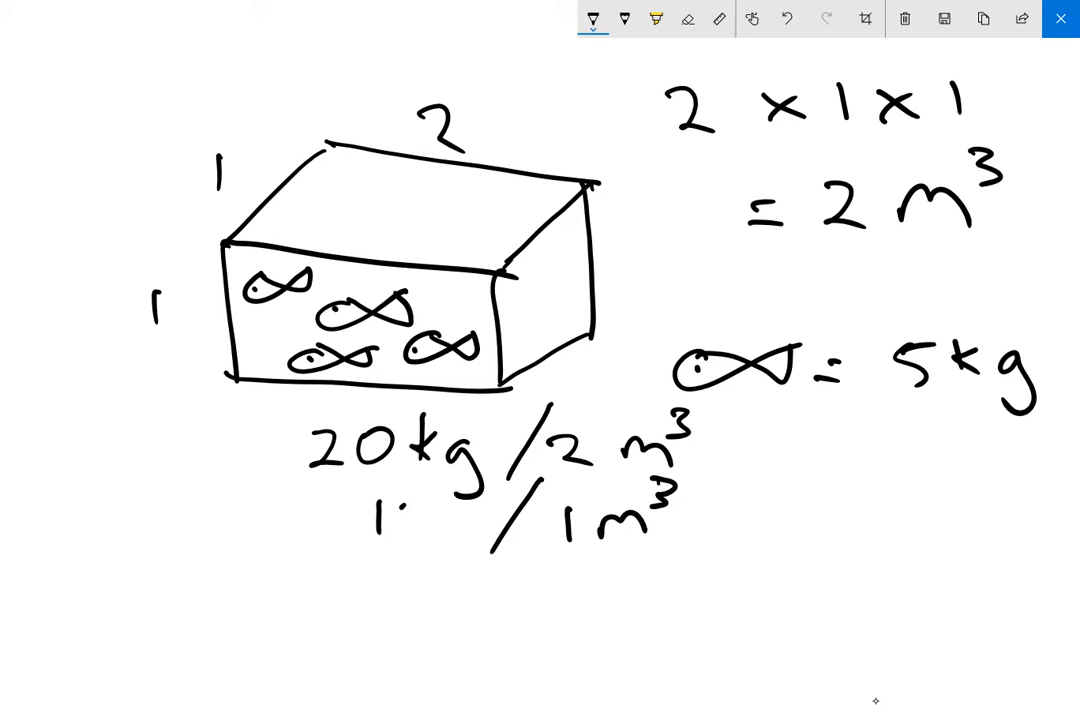
Write 10 kg per 1 m³ and begin the product 10 × 4 m³ = 40 kg.
type("10kg")
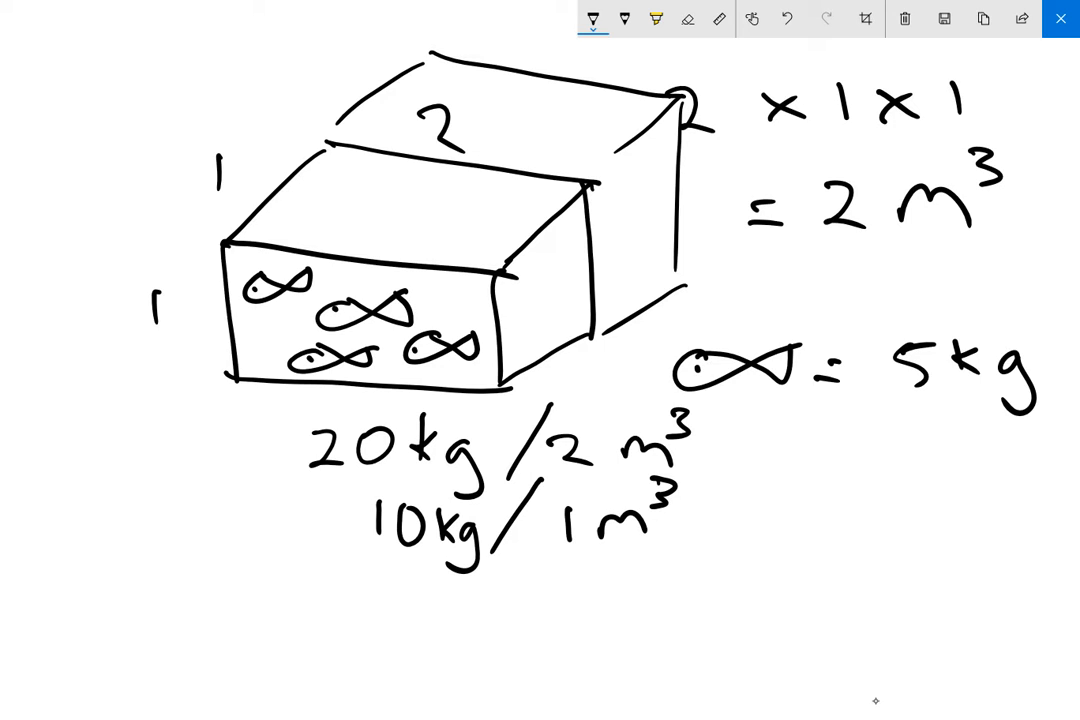
type("10 x 4m³ =")
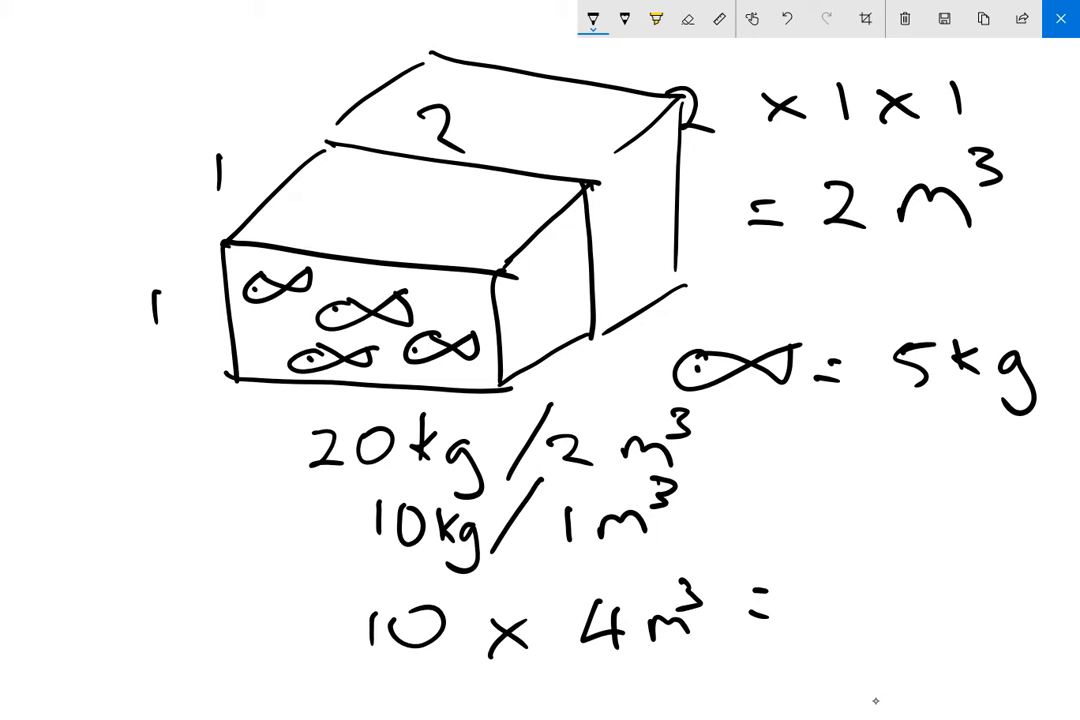
type("40 kc")
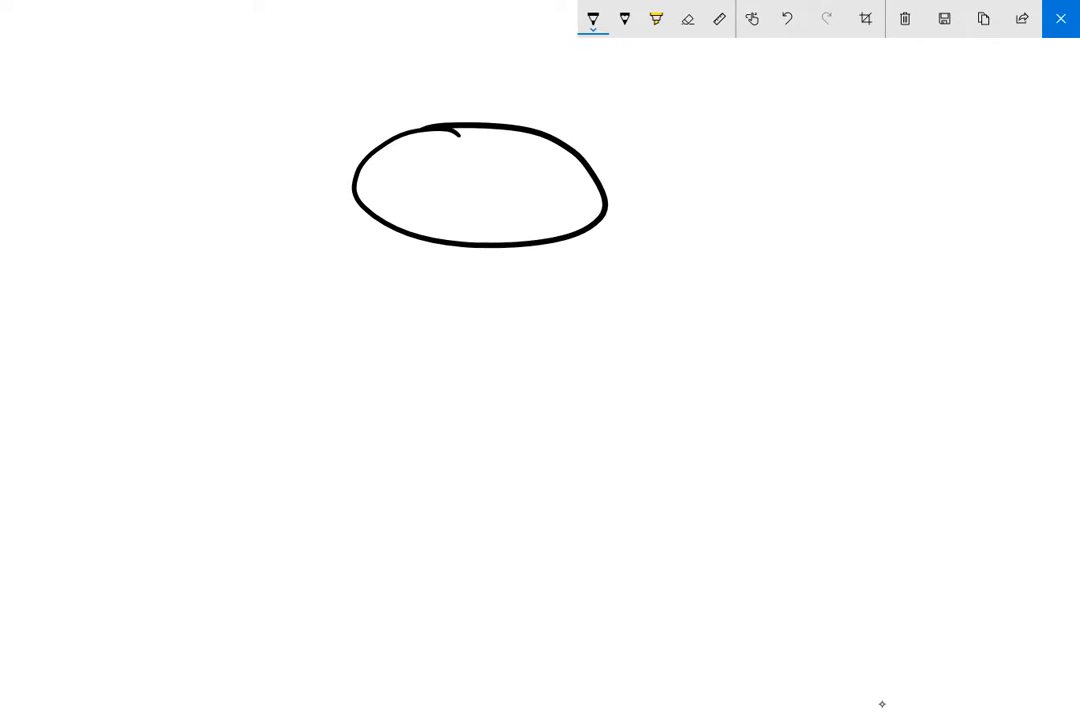
Draw the cage's cylinder sides and bottom curve, then the water, fish and 8 kg/m³ label.
left_click_drag(360, 210, 360, 380)
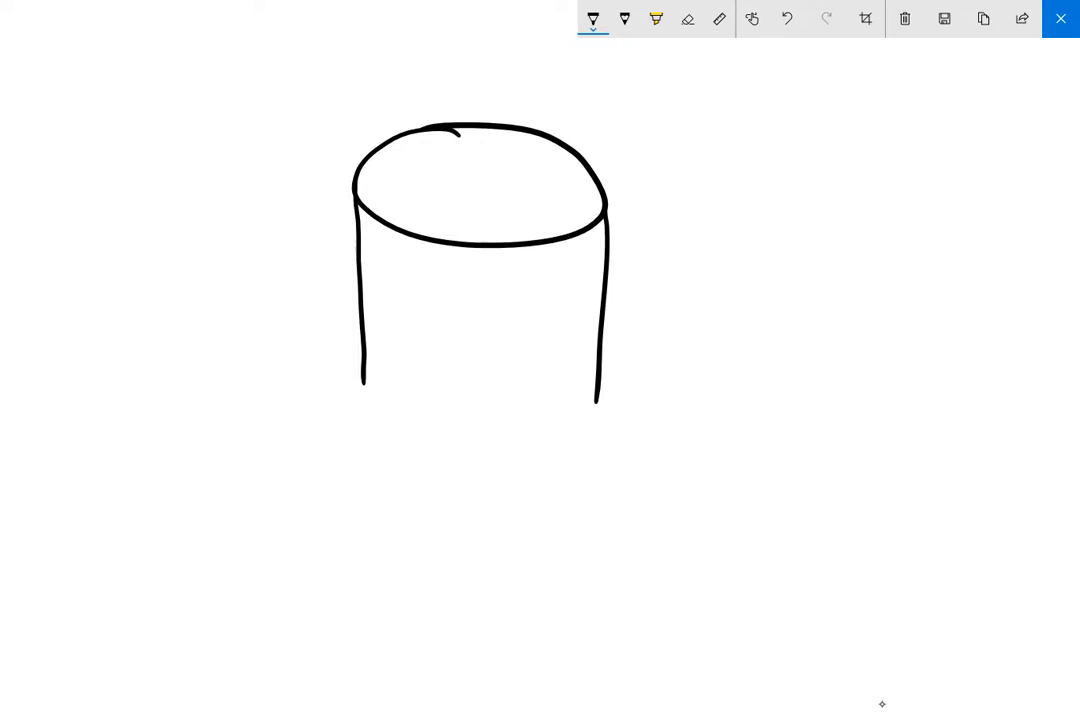
left_click_drag(362, 378, 596, 388)
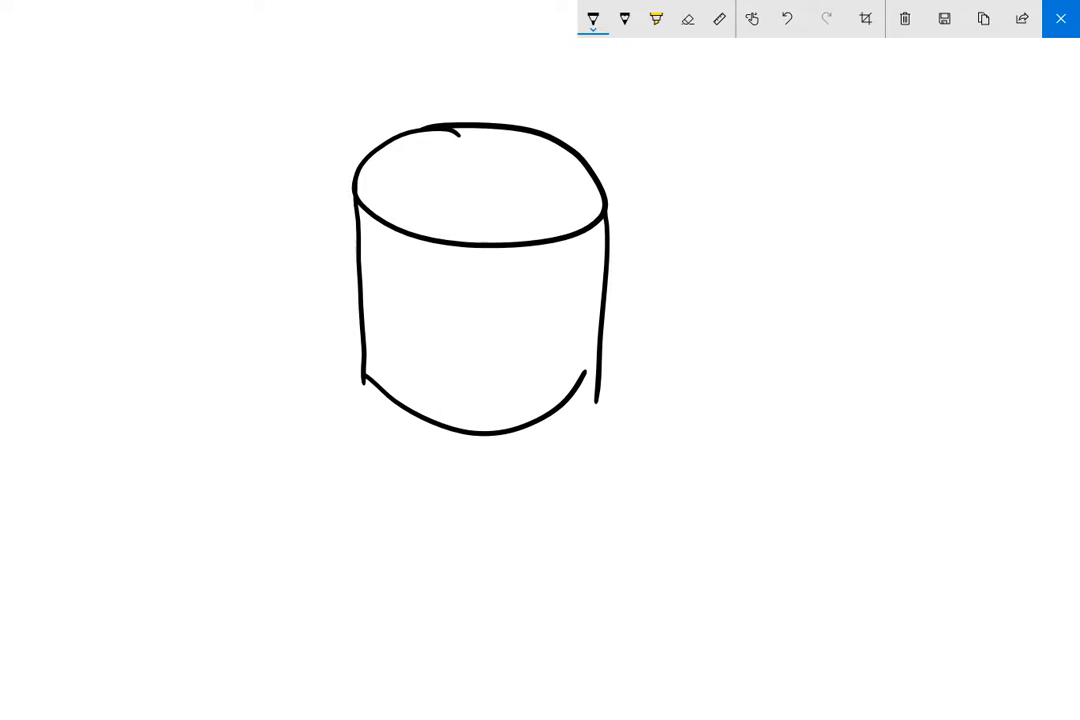
left_click_drag(350, 384, 596, 376)
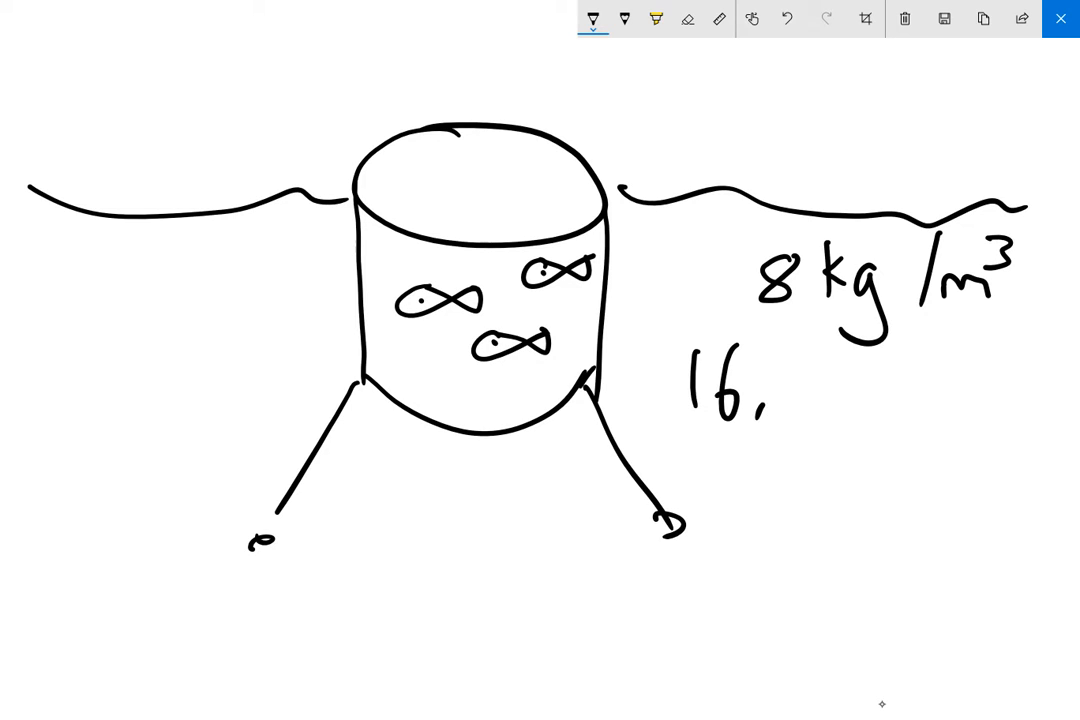
Write the cage volume 16,000 m³ and a 2 kg fish, circled.
type("000 m³")
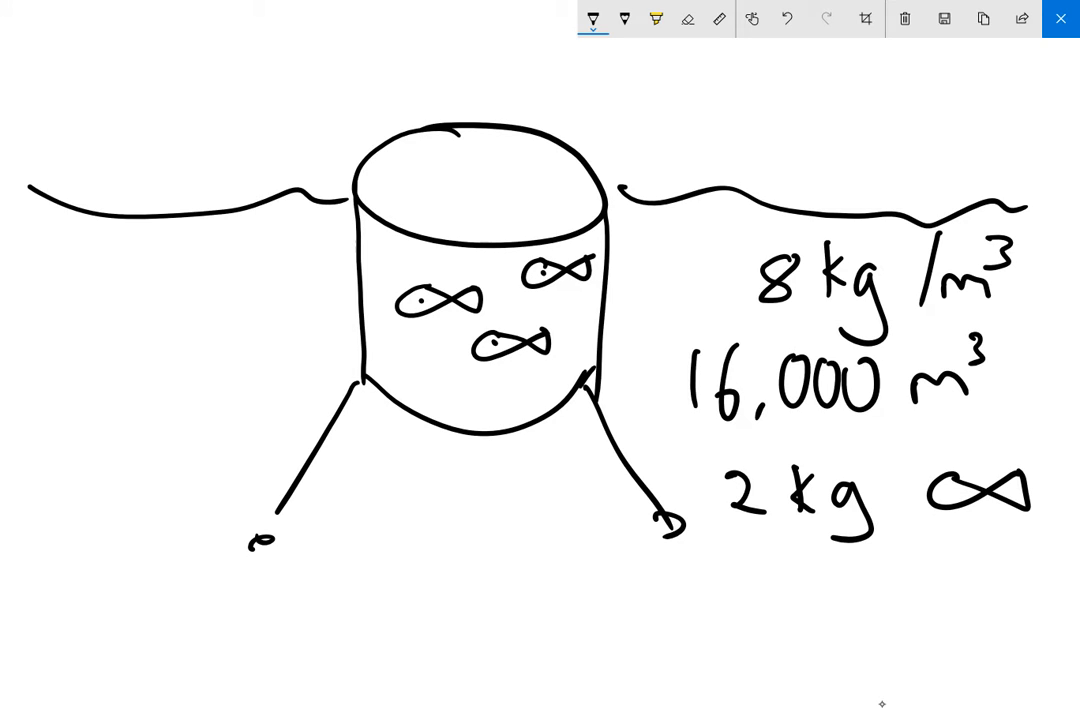
left_click(940, 496)
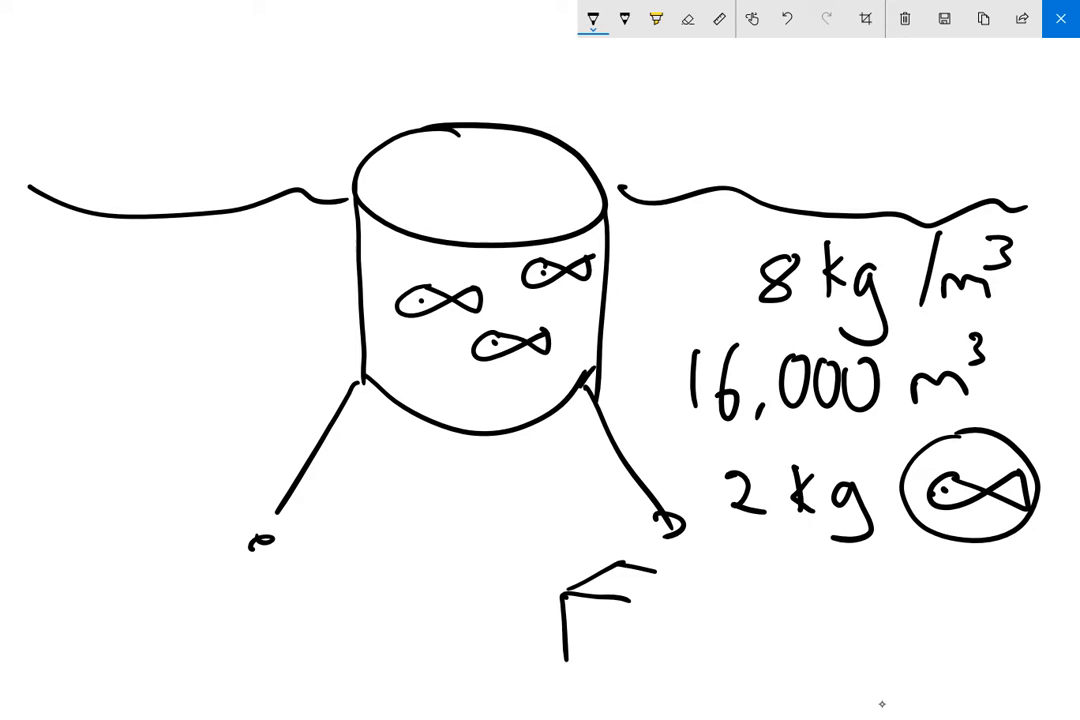
Draw a cube and write 8 kg/m³ ÷ 2 kg = 4 fish, with fish in the cube.
left_click_drag(660, 564, 620, 660)
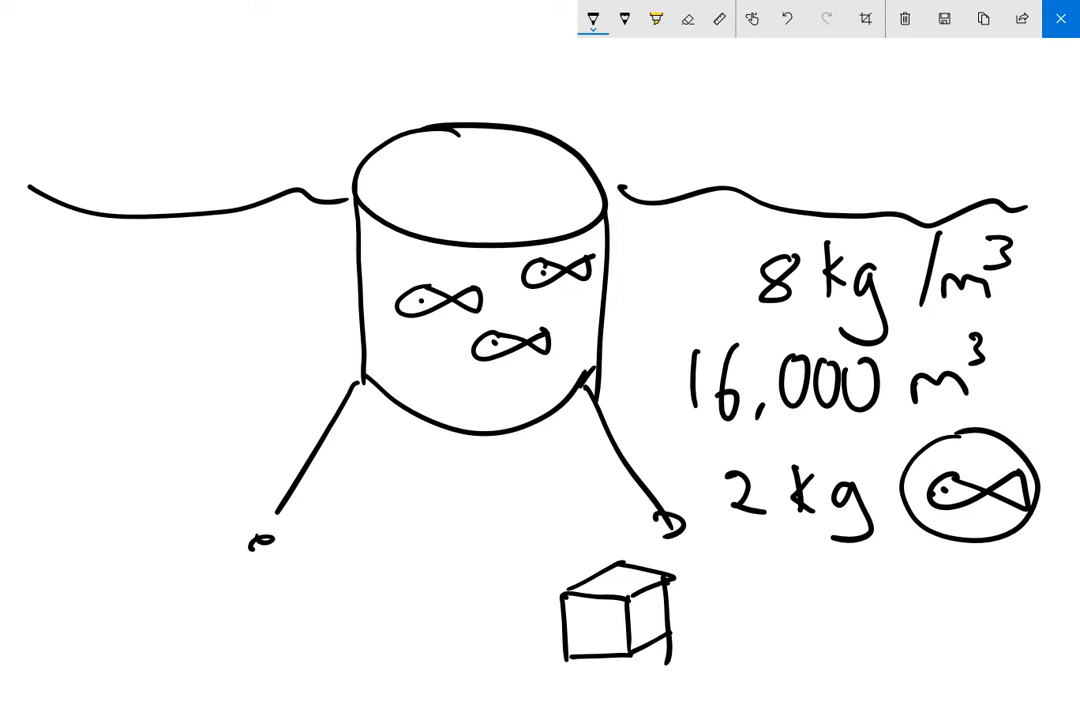
mouse_move(880, 704)
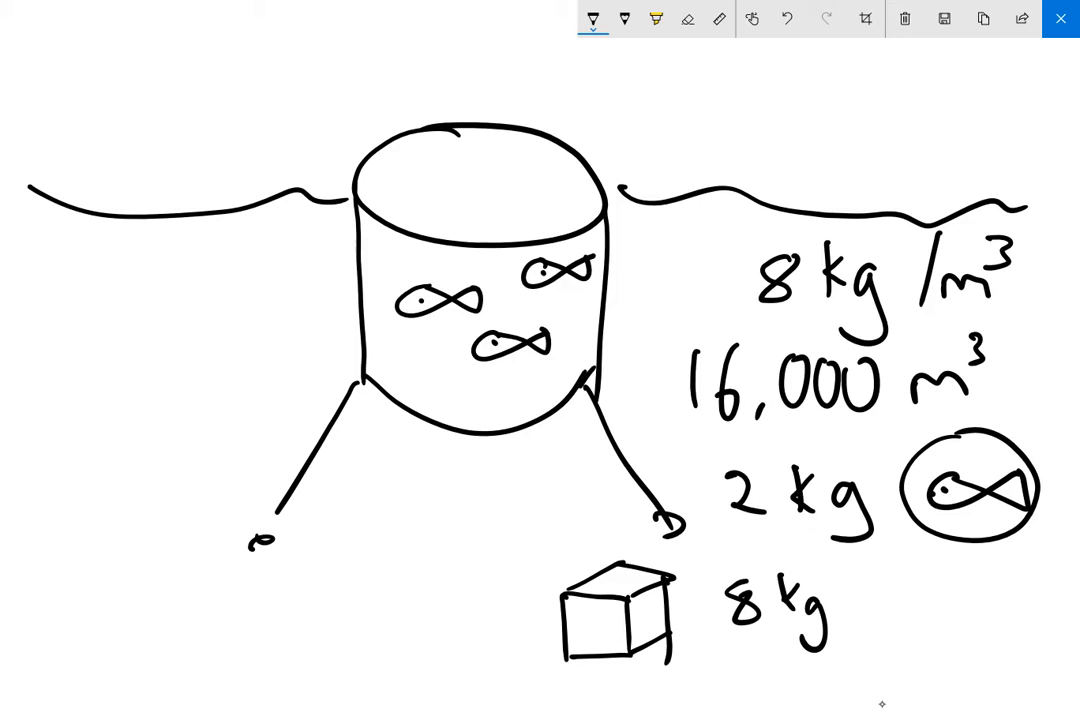
type("/m³ =")
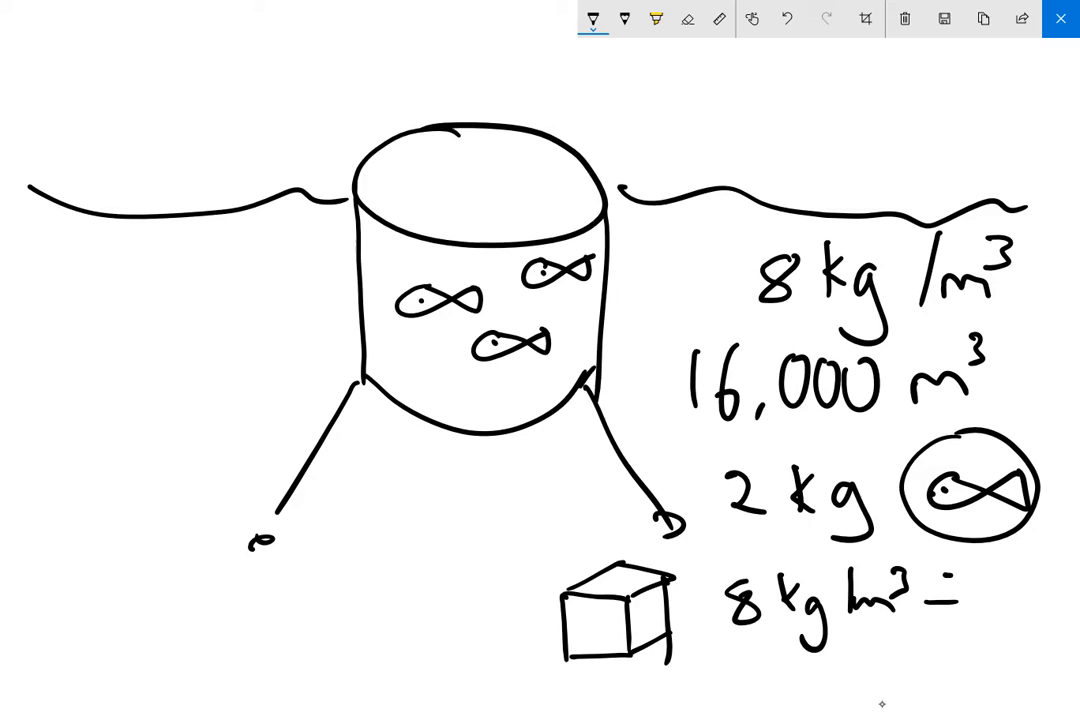
type("2kg")
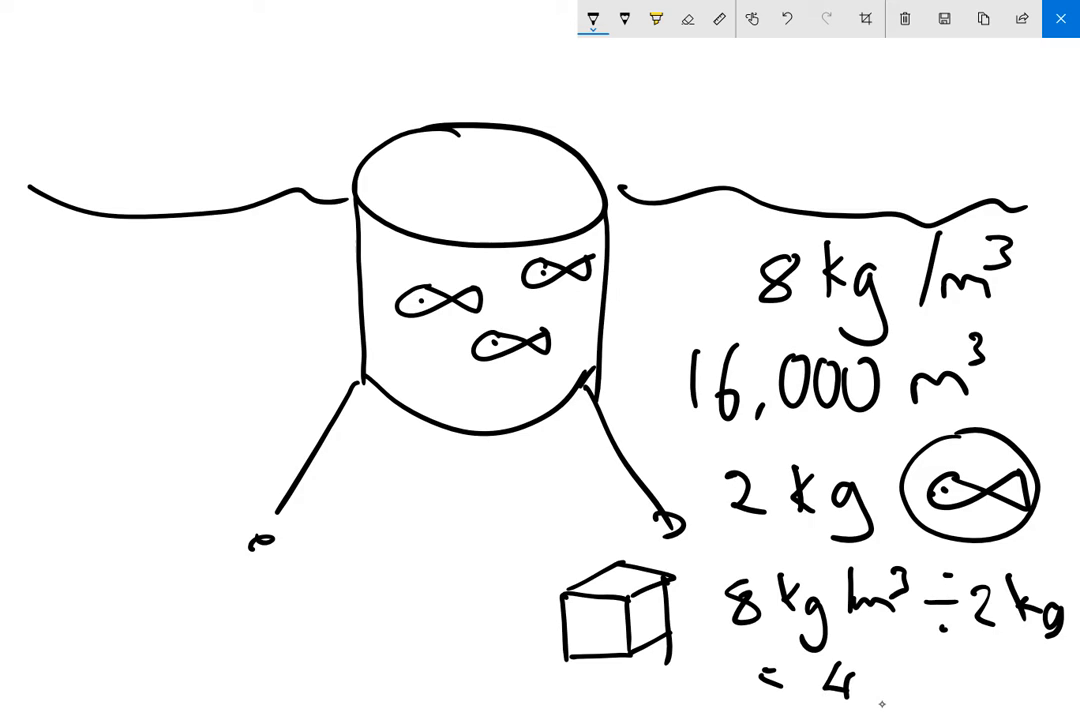
left_click_drag(896, 684, 924, 680)
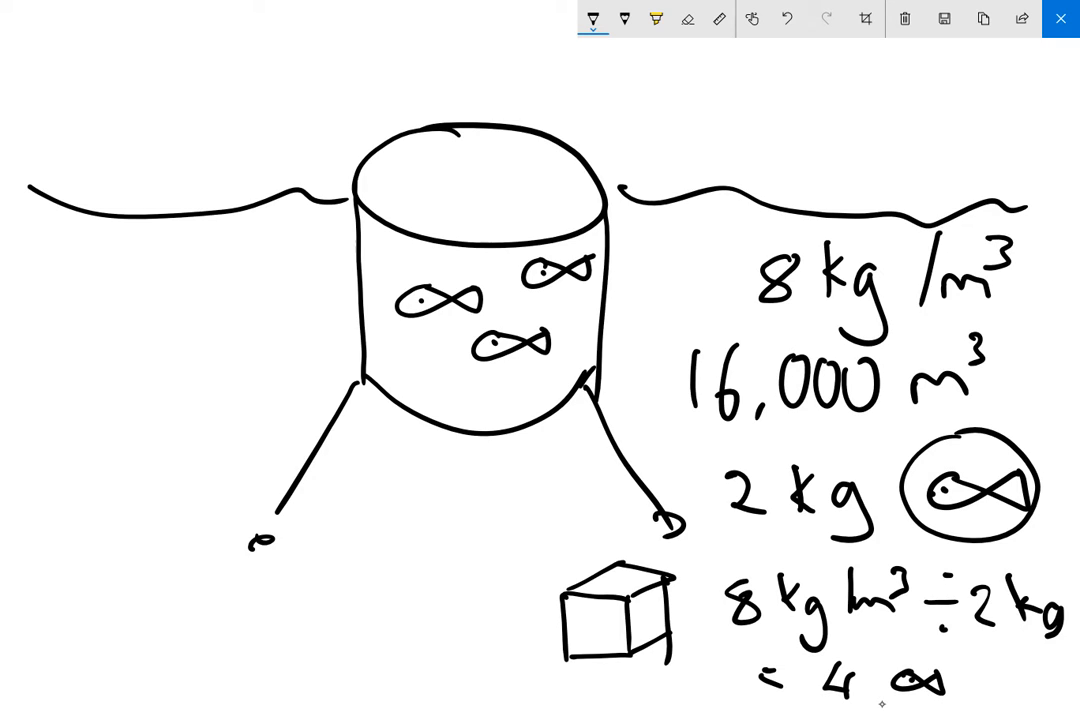
left_click_drag(564, 620, 596, 620)
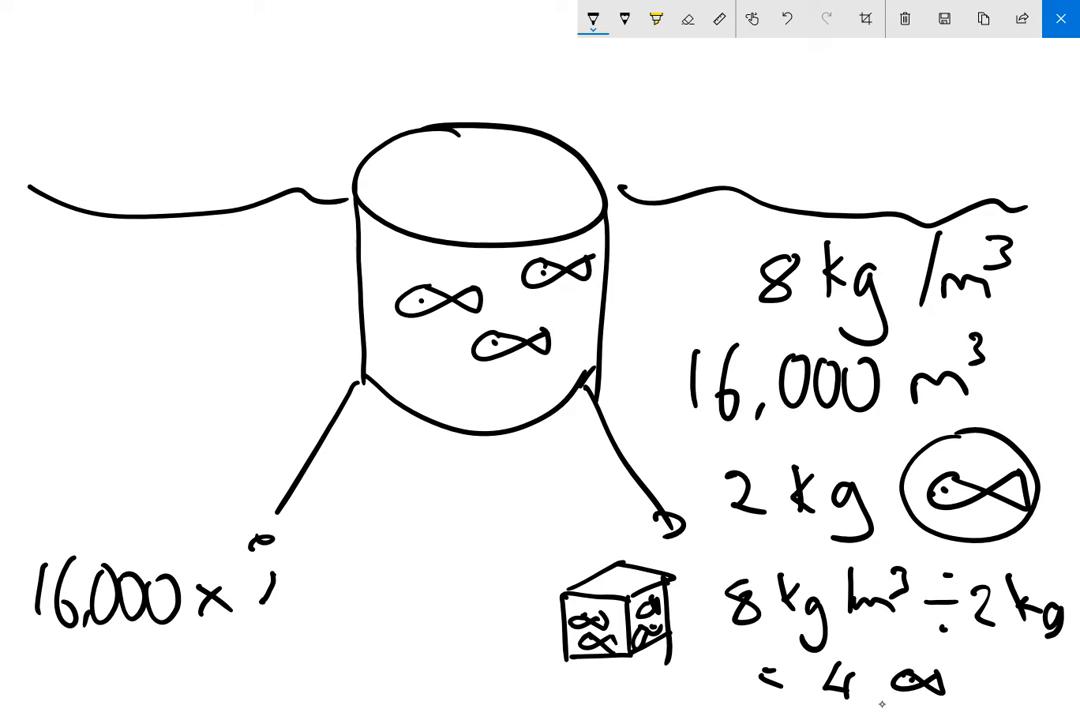
Write the total count 16,000 × 4 = at the lower left.
type("4")
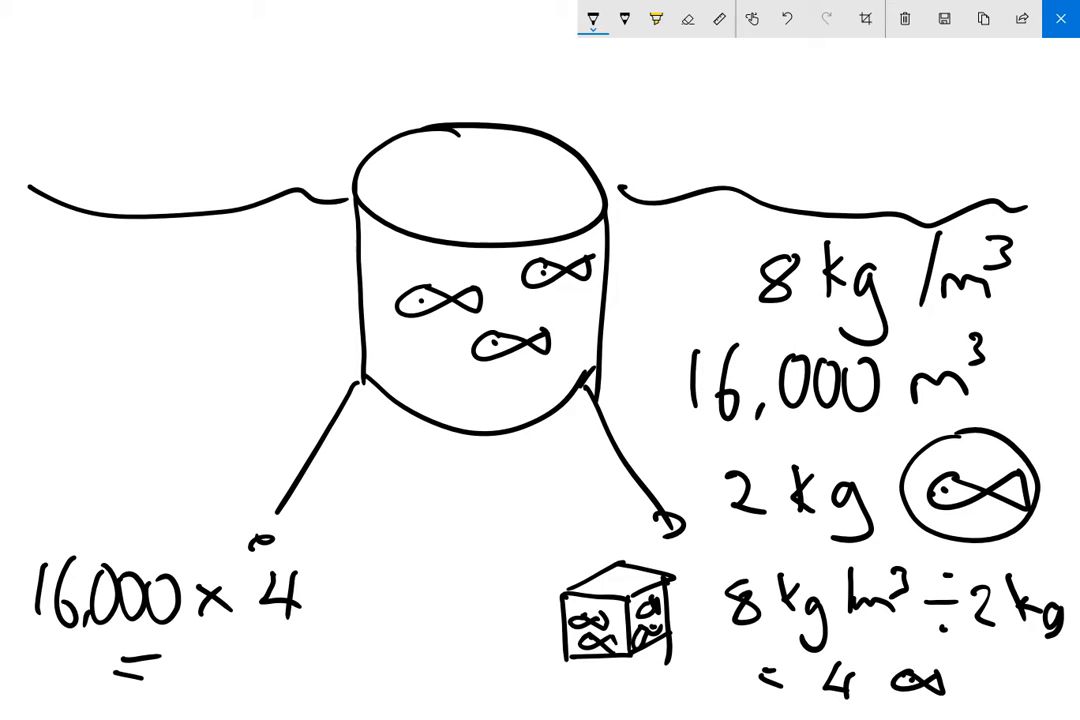